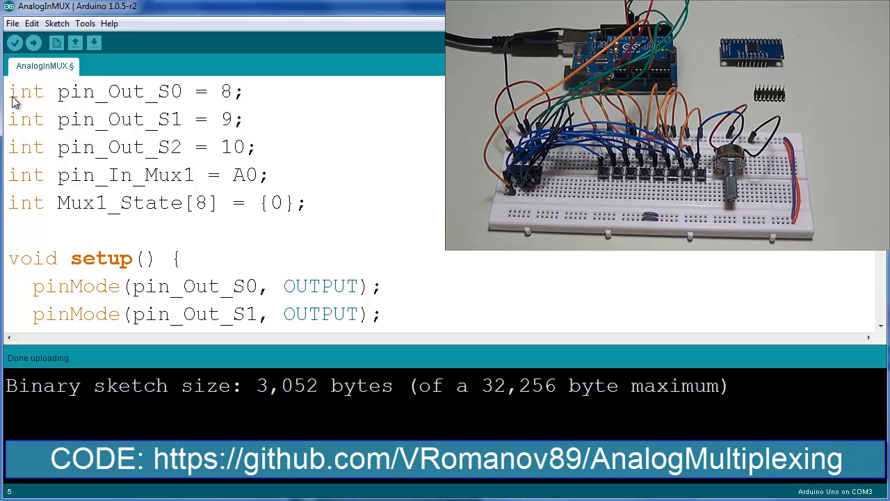
- Verify the AnalogInMUX sketch and upload it to the board
scroll("down", 3)
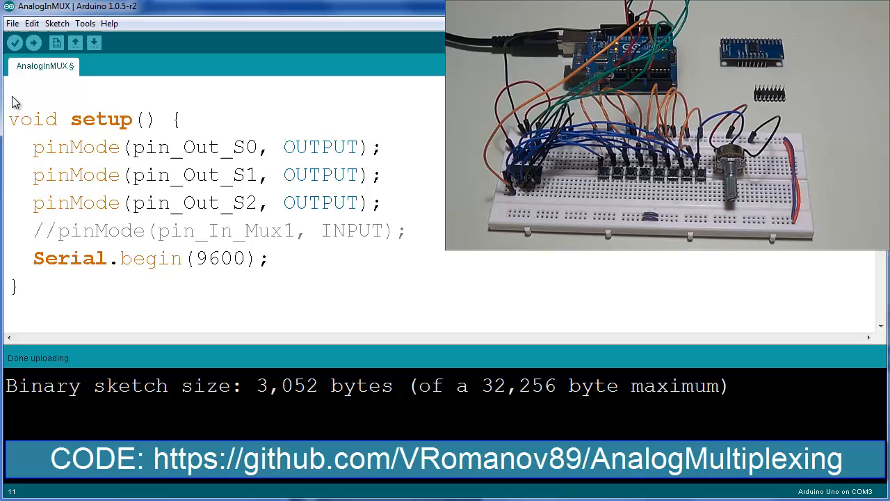
scroll("down", 3)
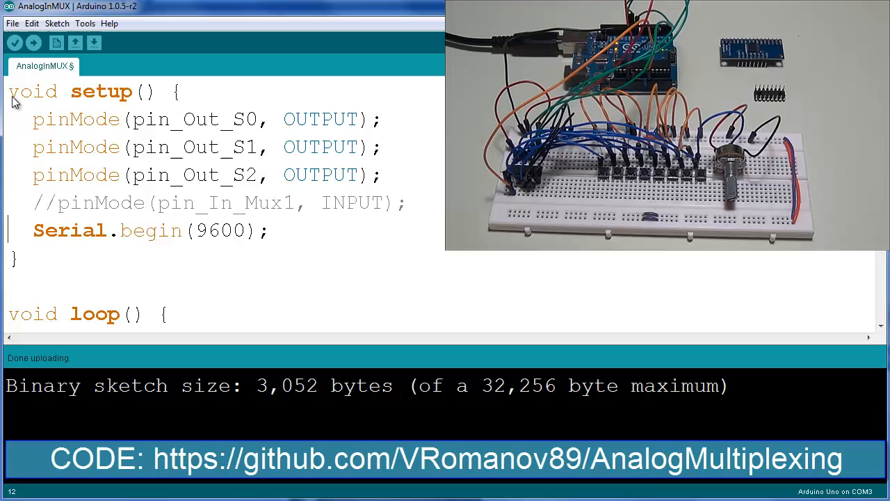
scroll("down", 3)
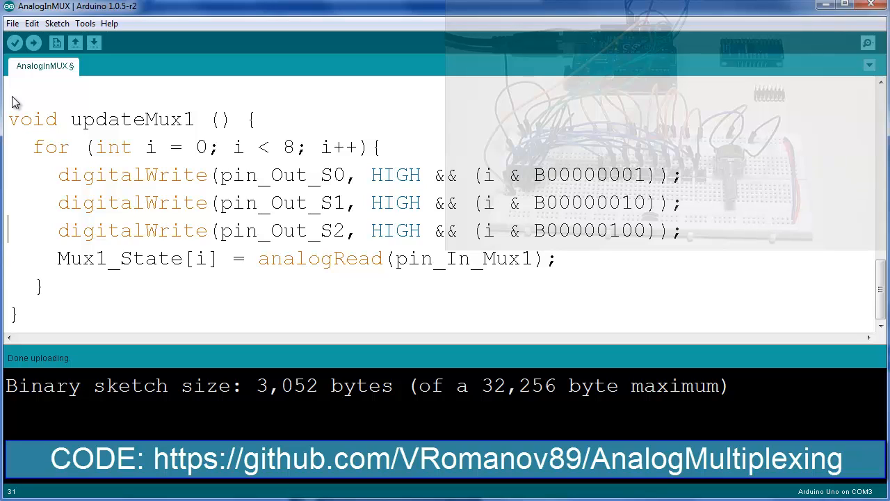
scroll("down", 3)
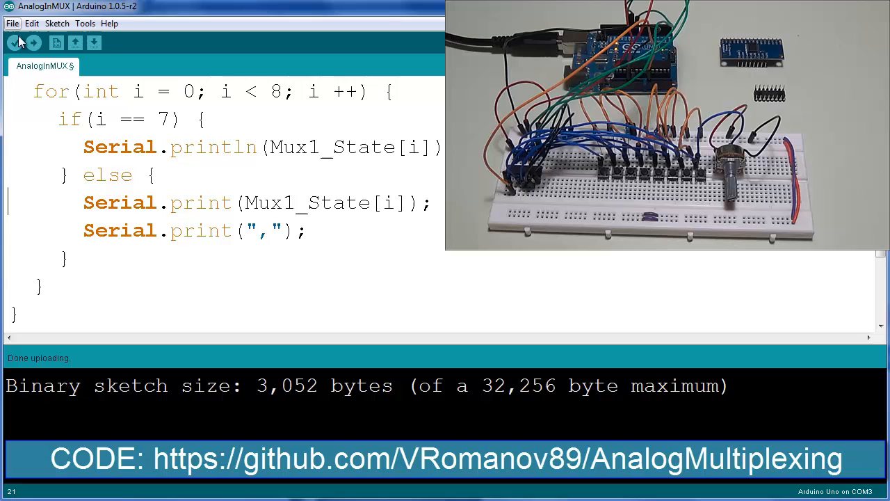
left_click(33, 42)
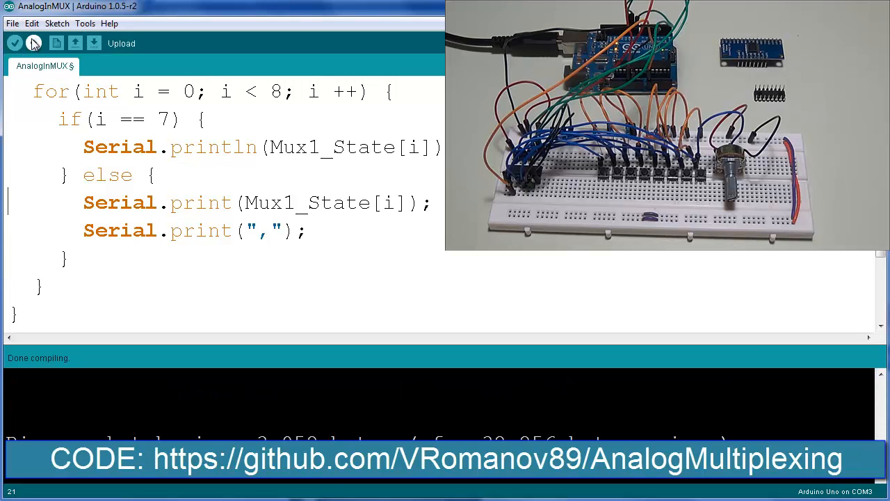
left_click(14, 43)
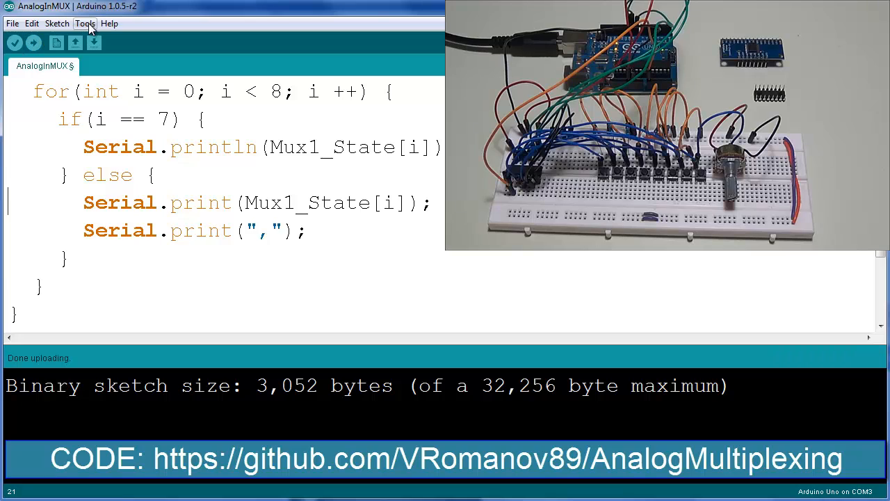
- Launch the Serial Monitor from the Tools menu to view the channel readings
left_click(85, 22)
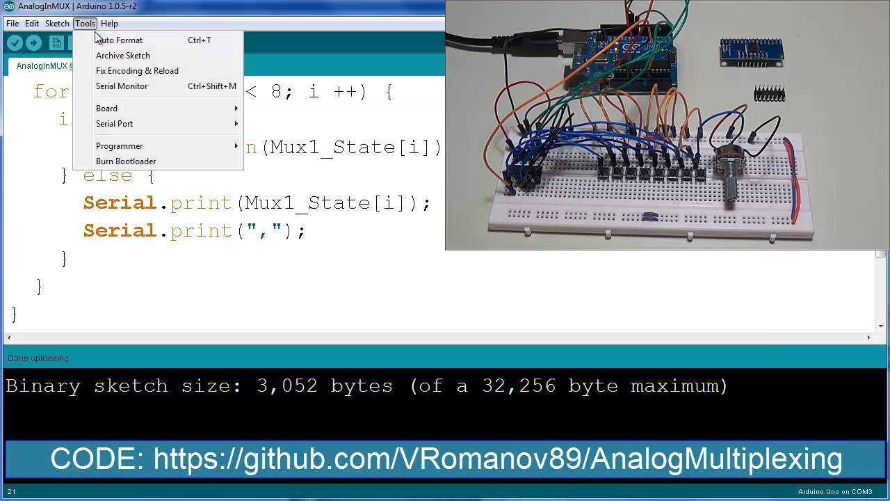
left_click(122, 86)
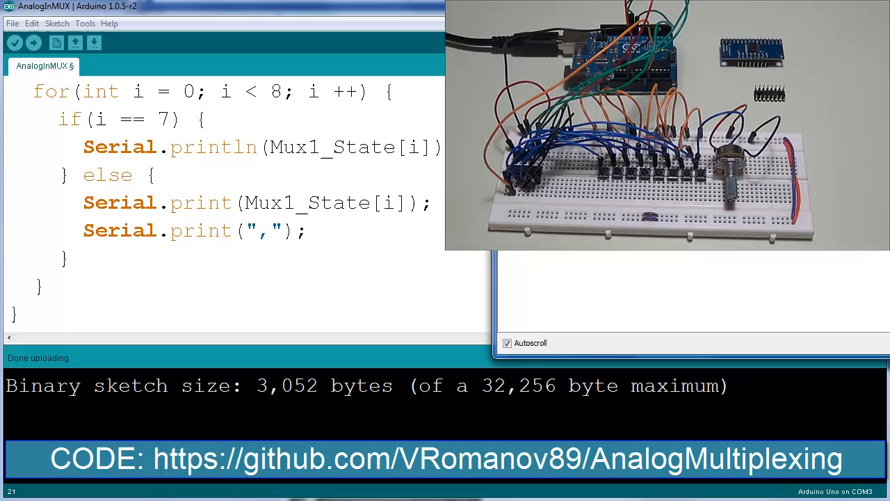